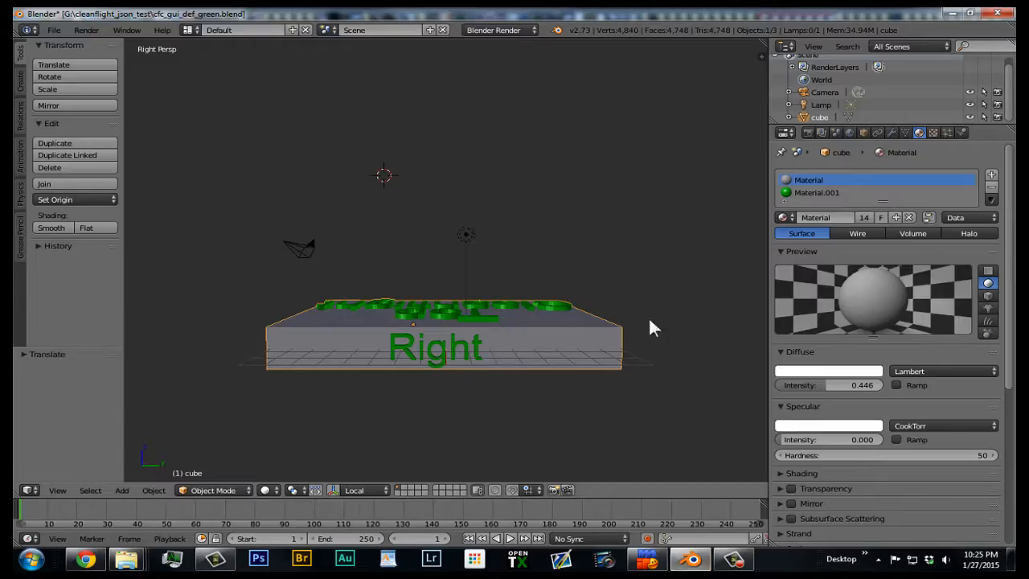
pyautogui.moveTo(534, 338)
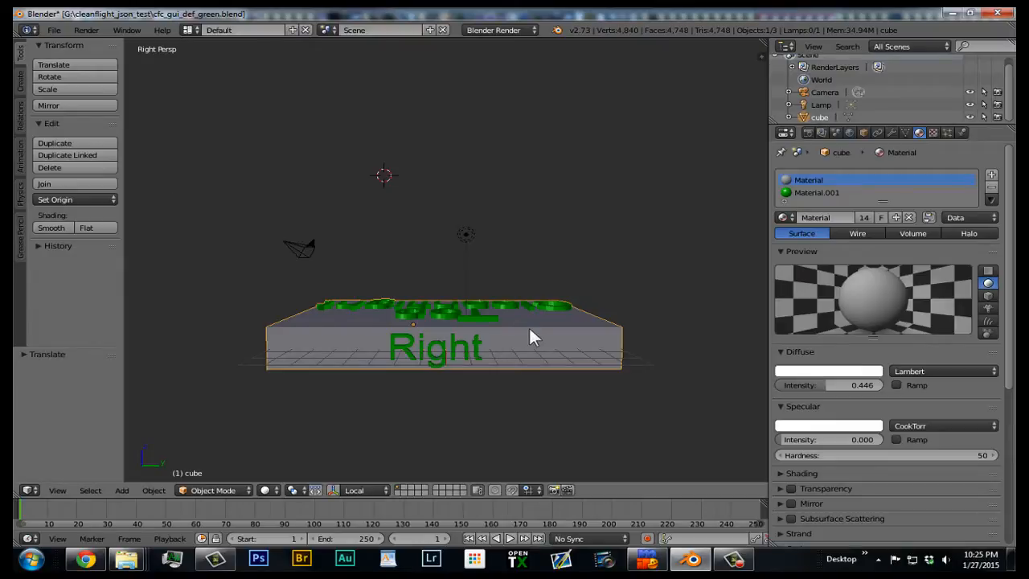
# Orbit the cube, then start a Three (.json) export at scale 0.64 to cfc_gui_def_green.json
pyautogui.moveTo(536, 336); pyautogui.dragTo(553, 362)
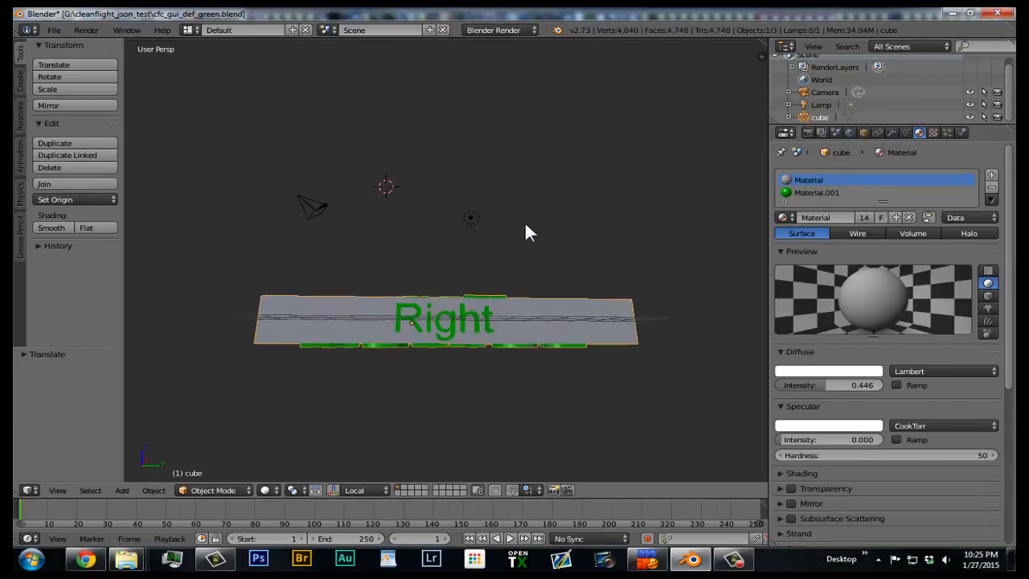
pyautogui.moveTo(530, 233); pyautogui.dragTo(518, 288)
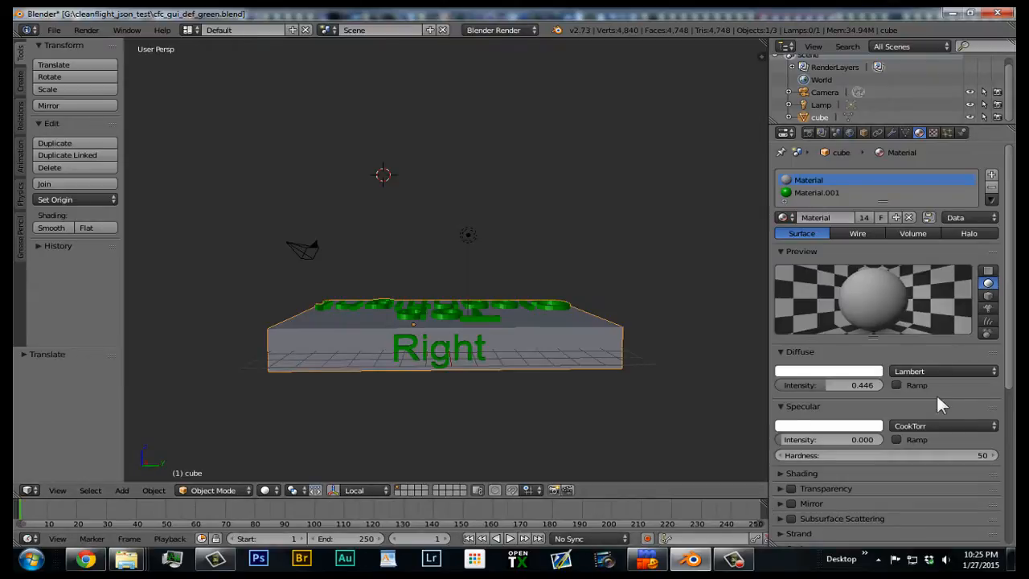
pyautogui.scroll(-3)
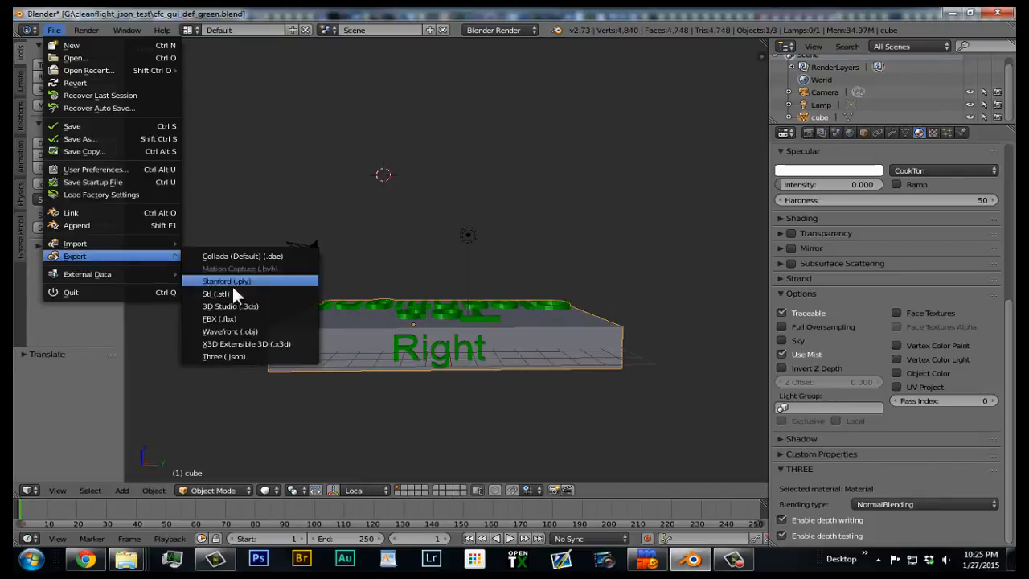
pyautogui.click(223, 356)
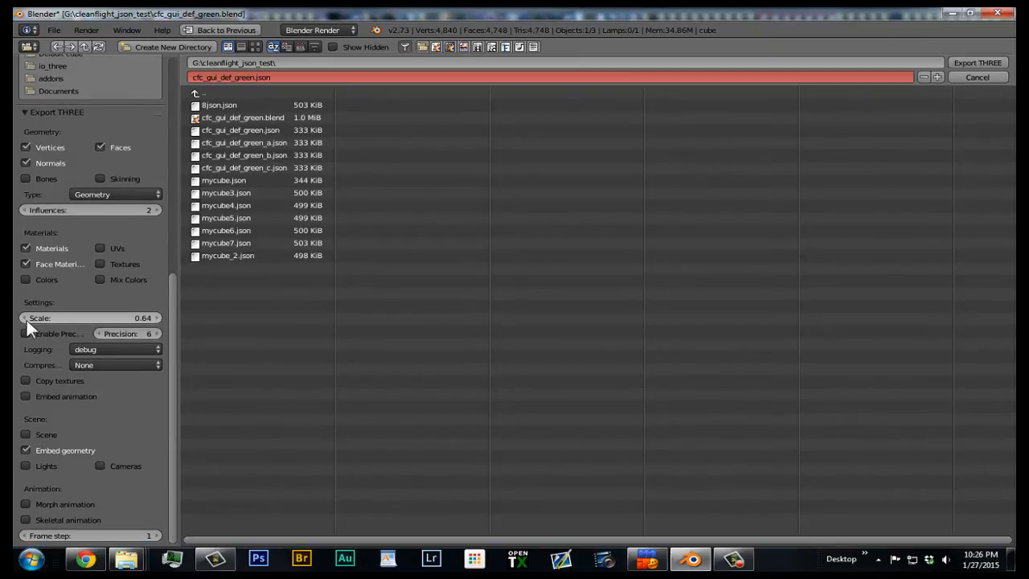
pyautogui.moveTo(132, 329)
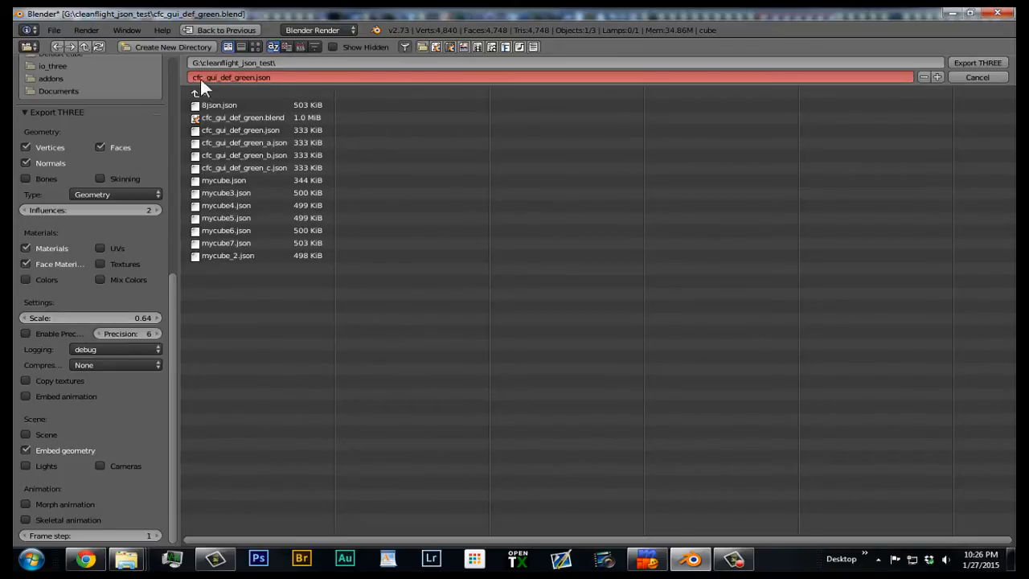
pyautogui.moveTo(233, 280)
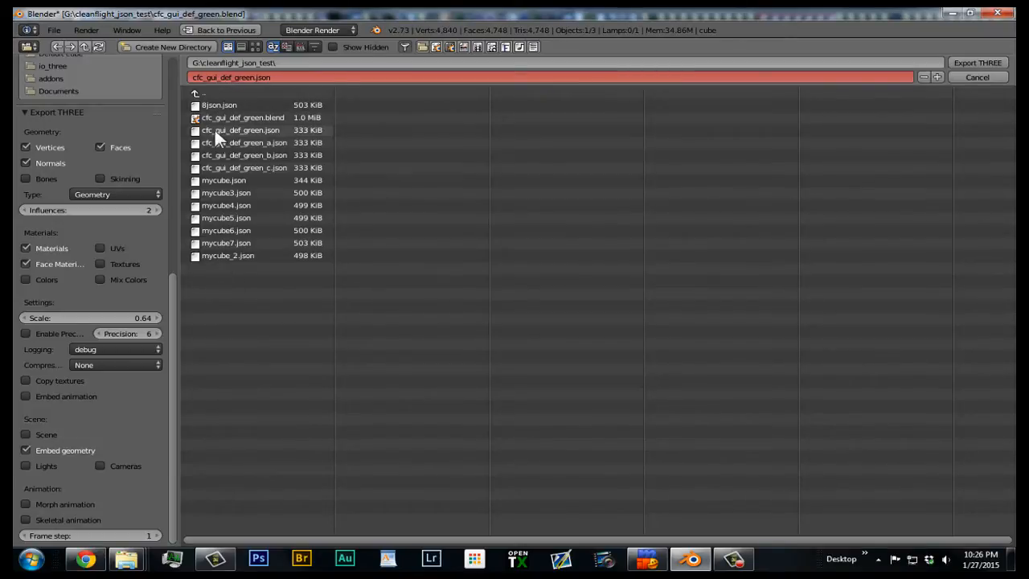
pyautogui.moveTo(761, 98)
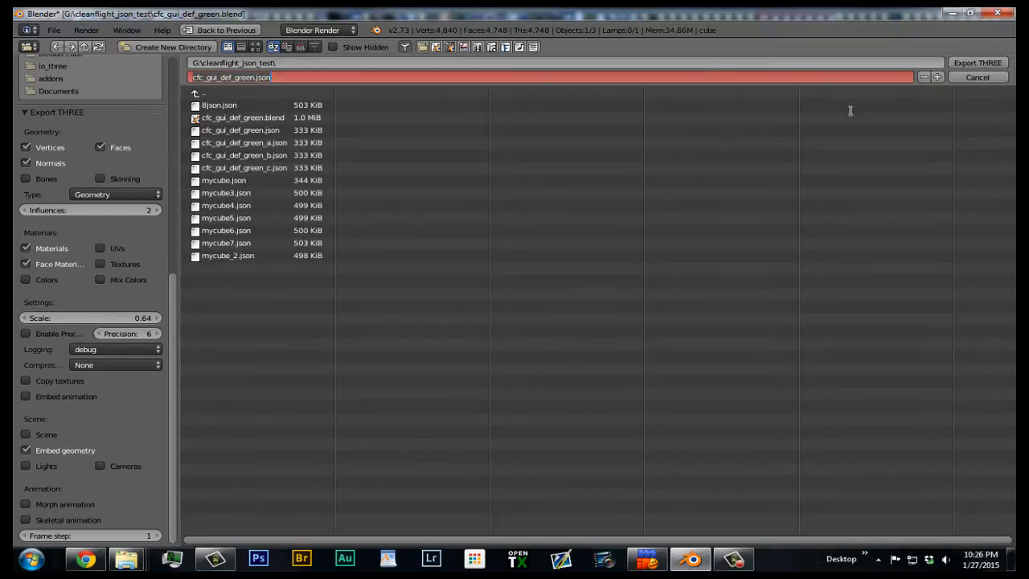
pyautogui.moveTo(693, 42)
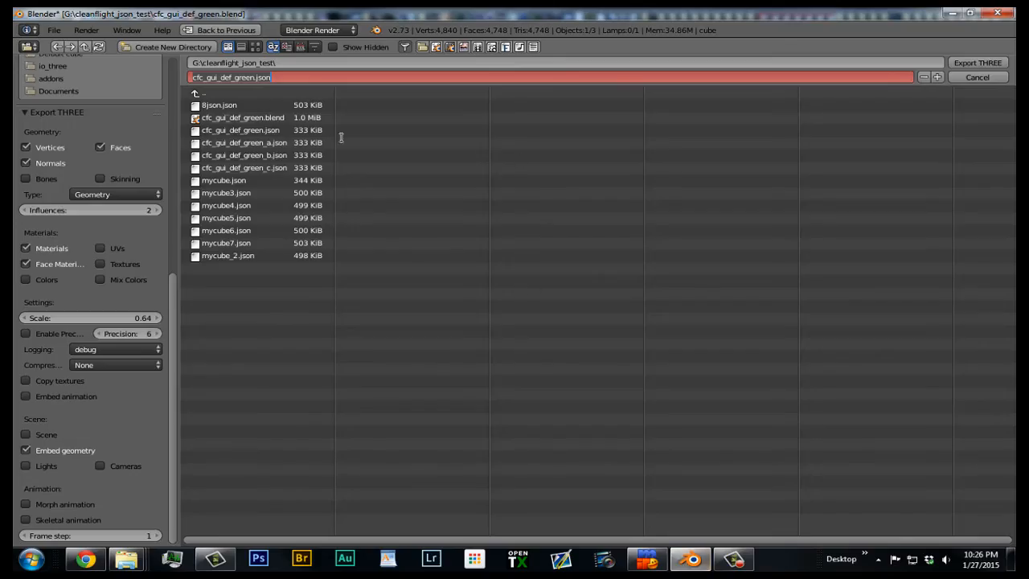
pyautogui.click(241, 130)
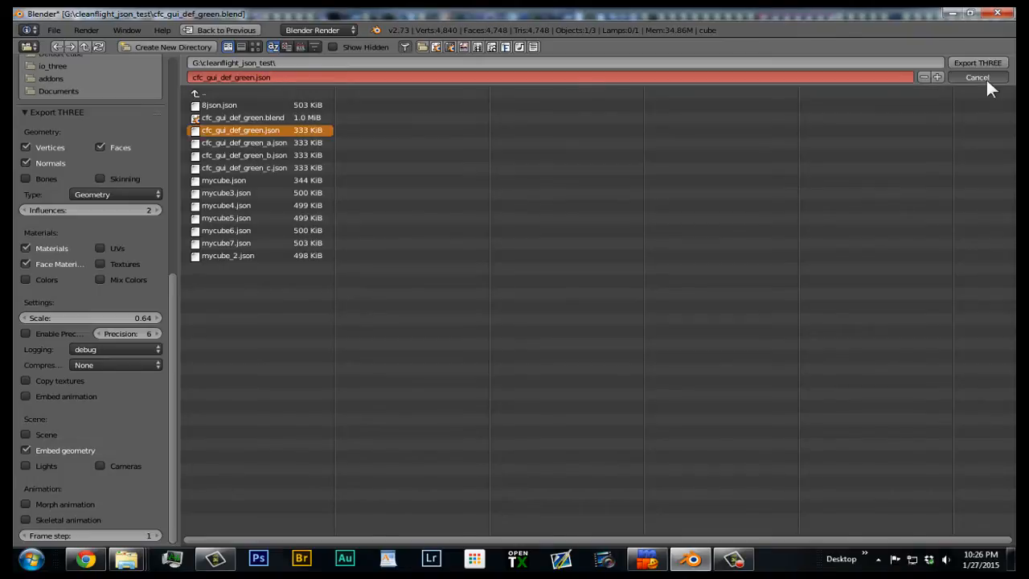
# Close the export browser, view the cube from Left and Right, and minimize Blender
pyautogui.click(977, 77)
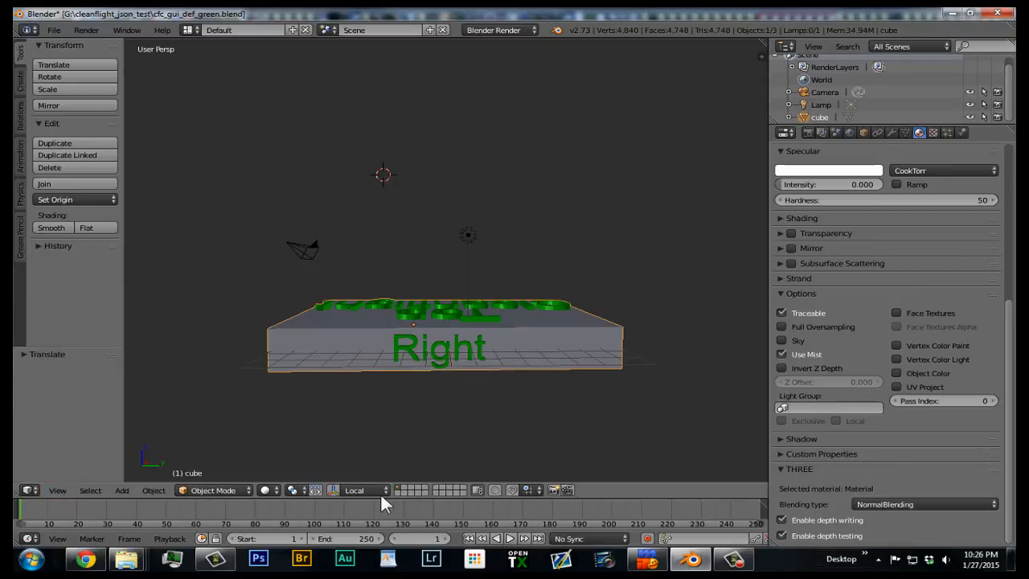
pyautogui.click(58, 490)
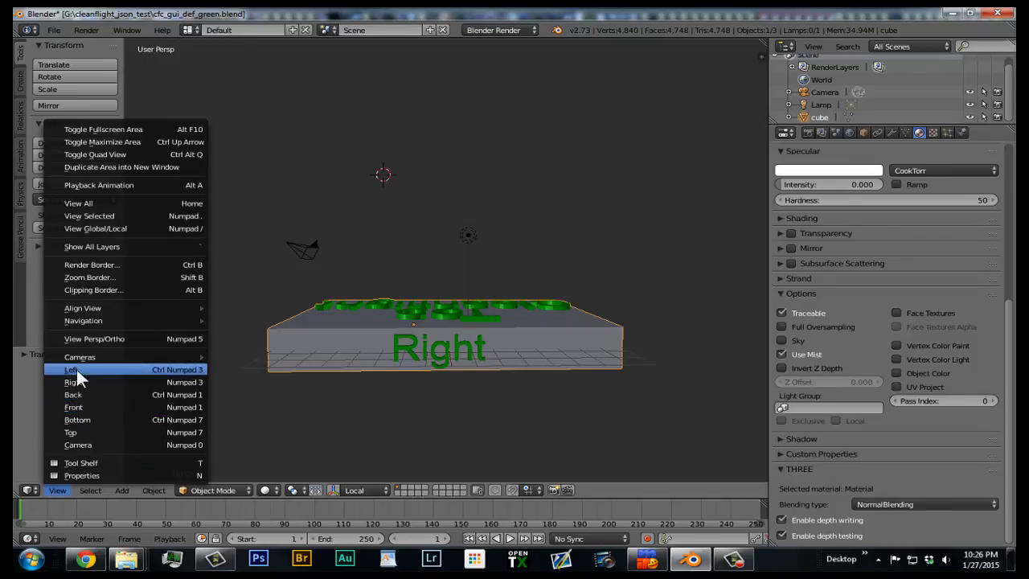
pyautogui.click(71, 369)
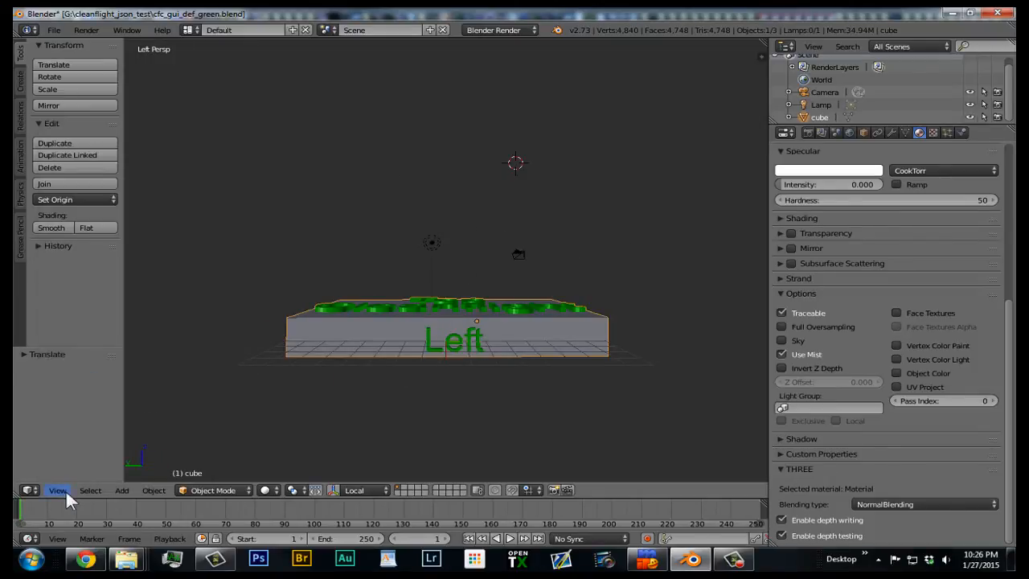
pyautogui.click(57, 490)
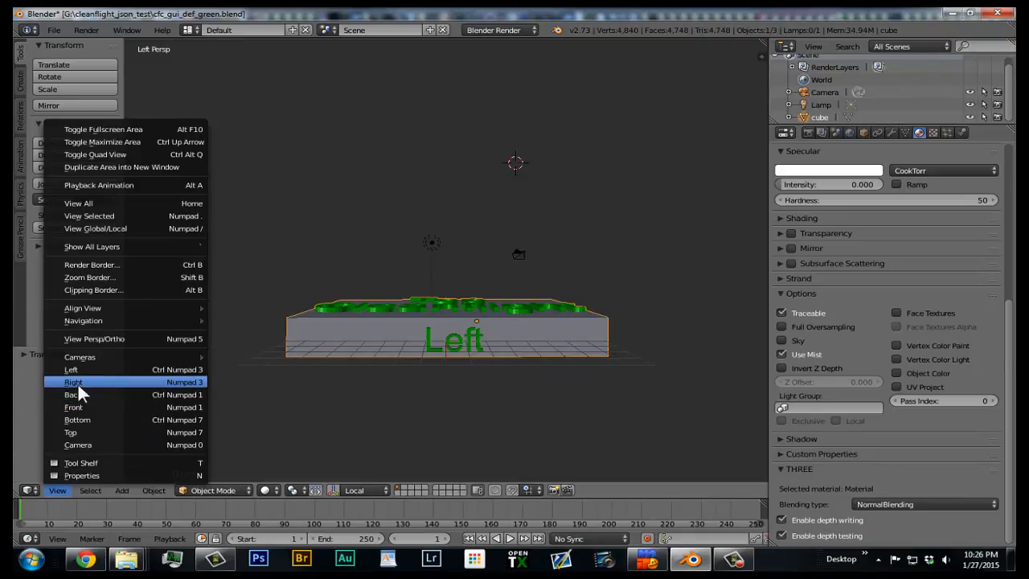
pyautogui.click(72, 381)
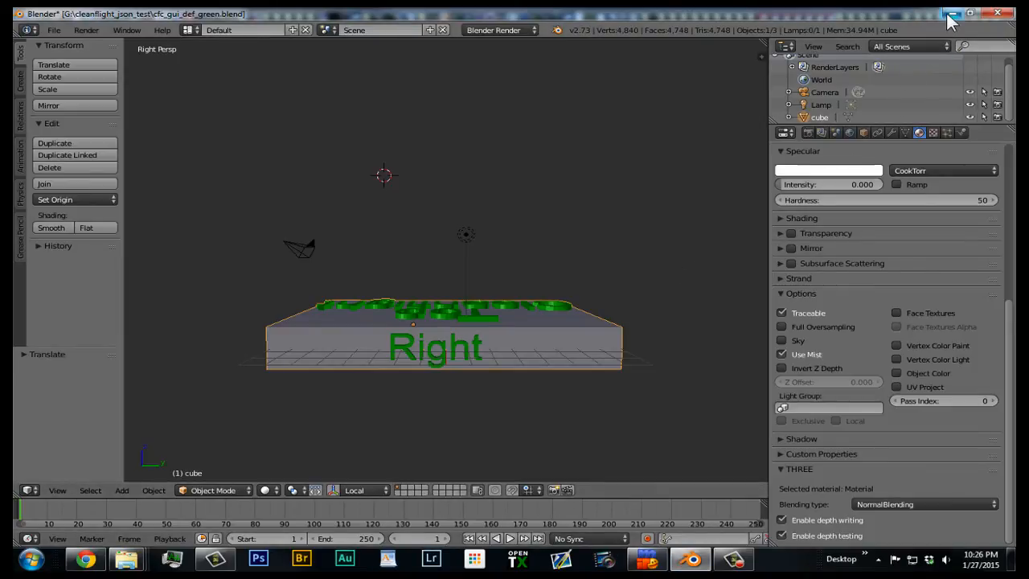
pyautogui.click(951, 15)
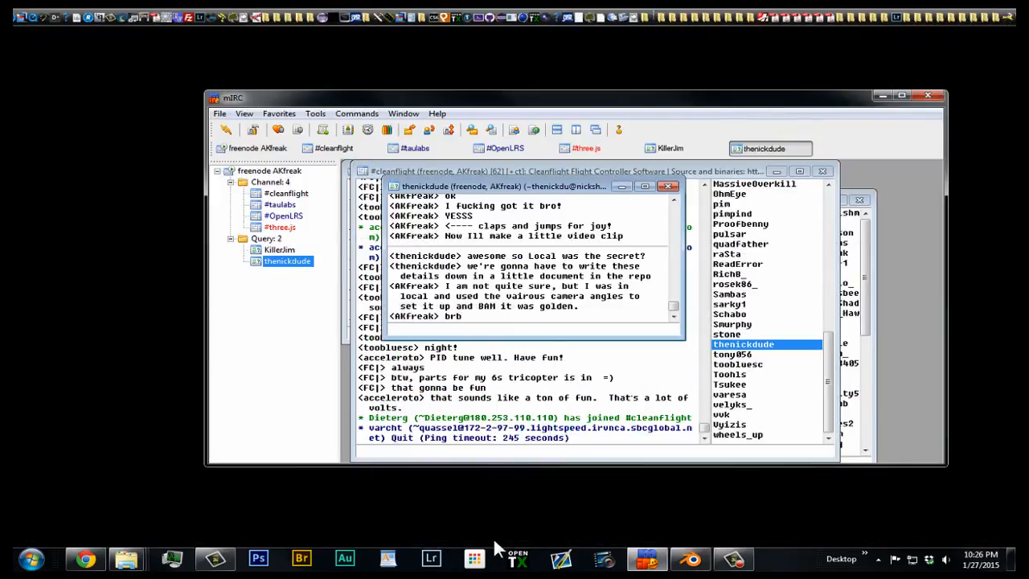
pyautogui.moveTo(881, 95)
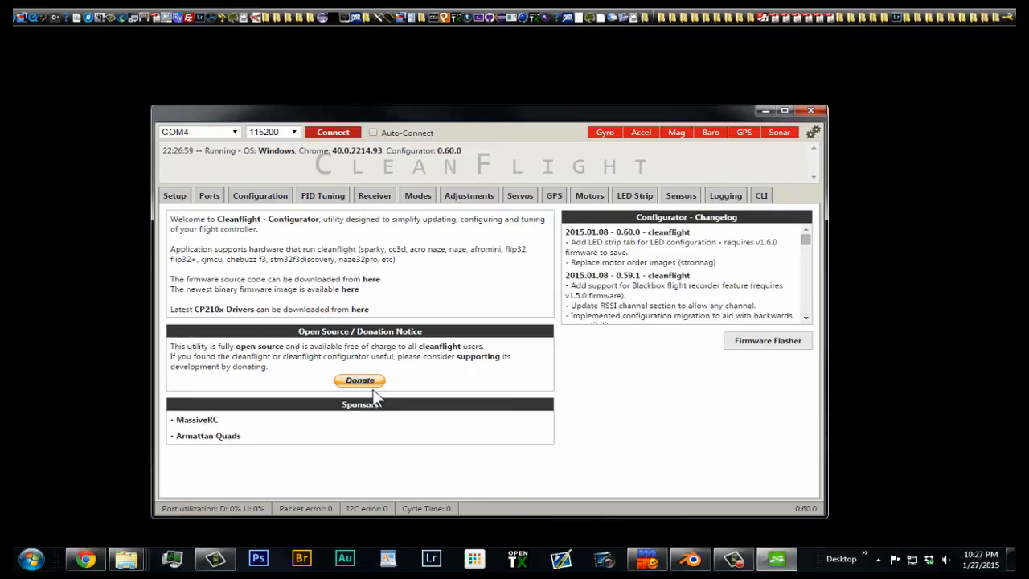
# Connect Cleanflight Configurator to the flight controller with the red Connect button
pyautogui.click(331, 132)
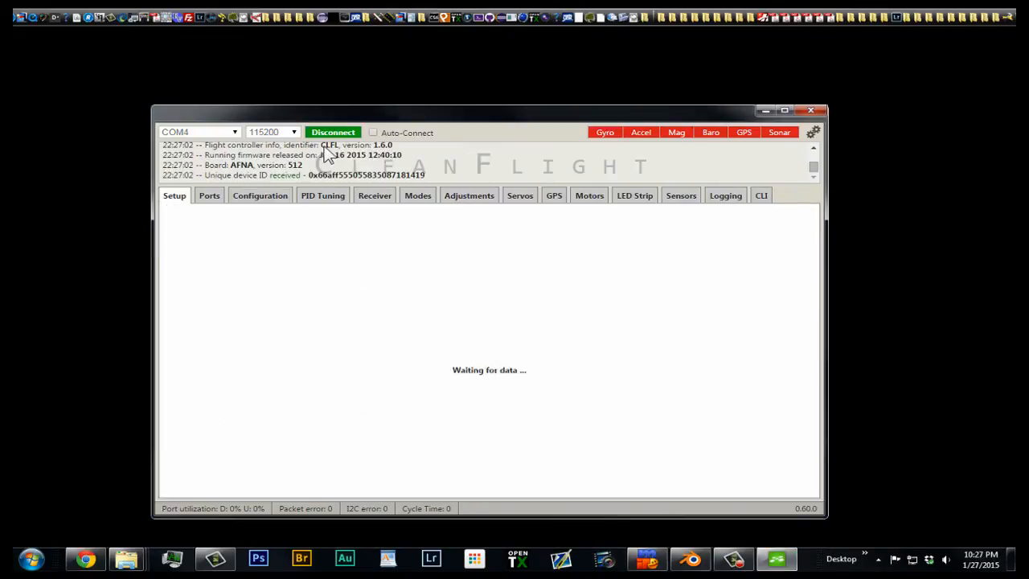